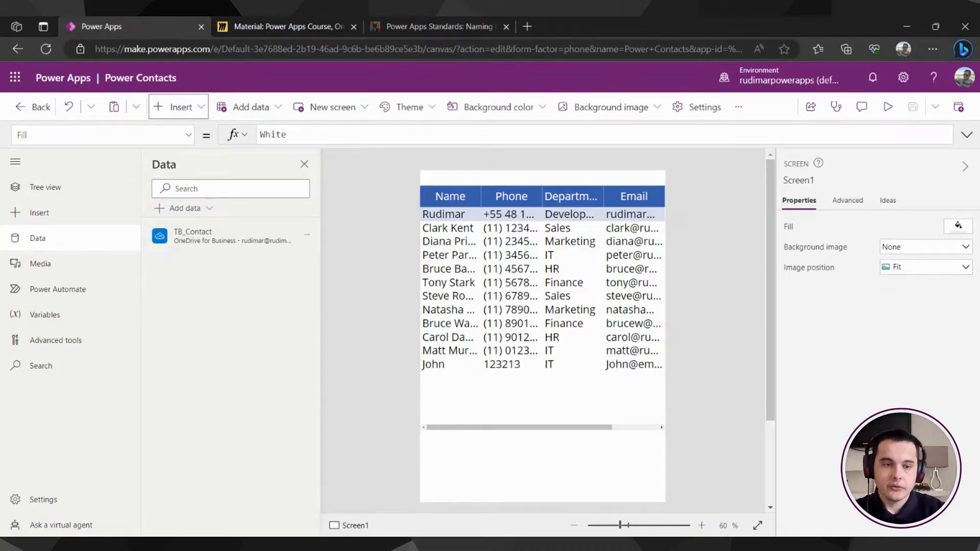
Bring up the Miro course board with the Loading Screen phone mockup
click(285, 27)
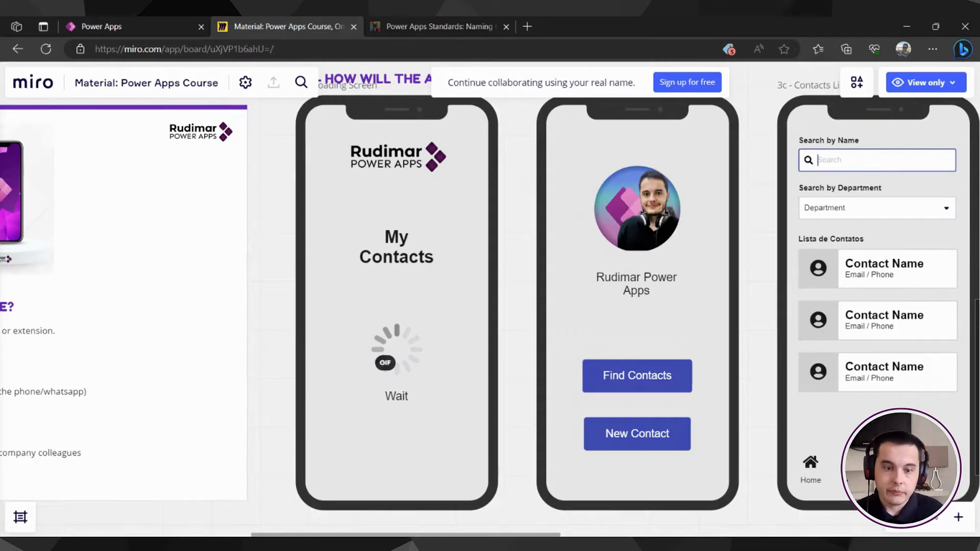
mouse_move(384, 314)
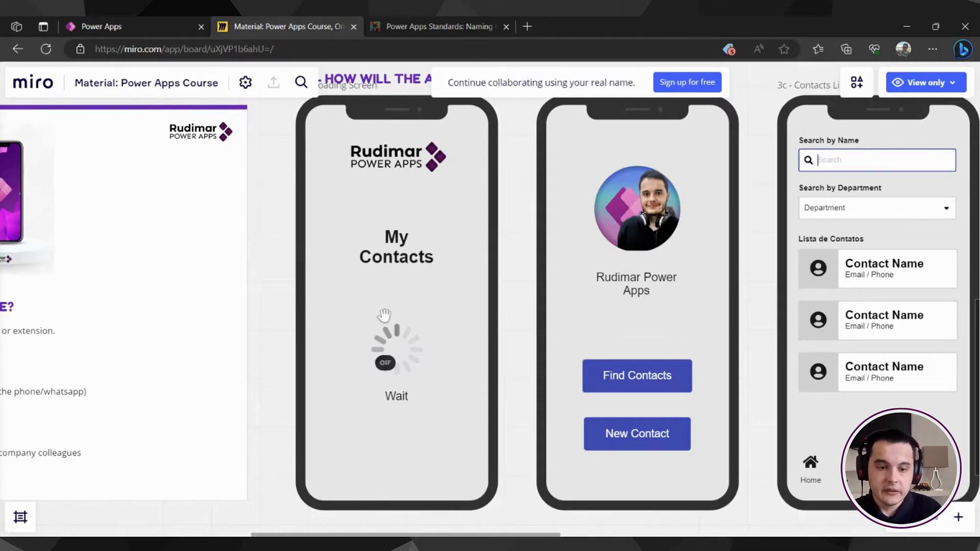
mouse_move(748, 326)
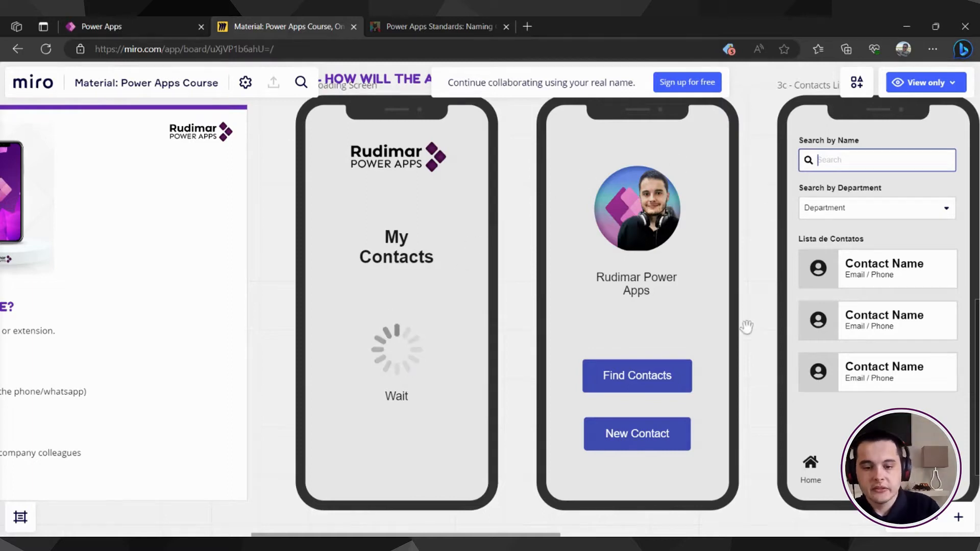
mouse_move(665, 282)
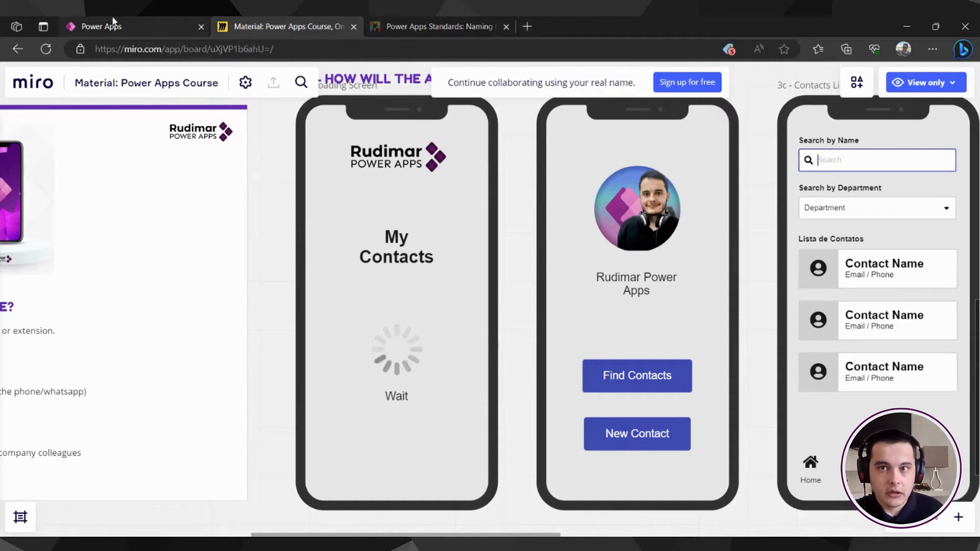
Return to the Power Contacts app editor showing the contacts table on Screen1
click(101, 27)
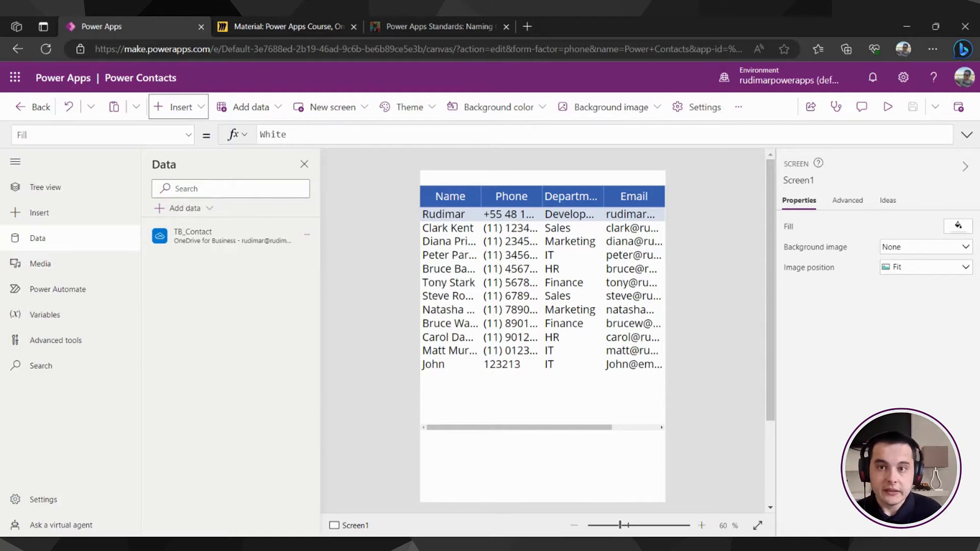
mouse_move(412, 307)
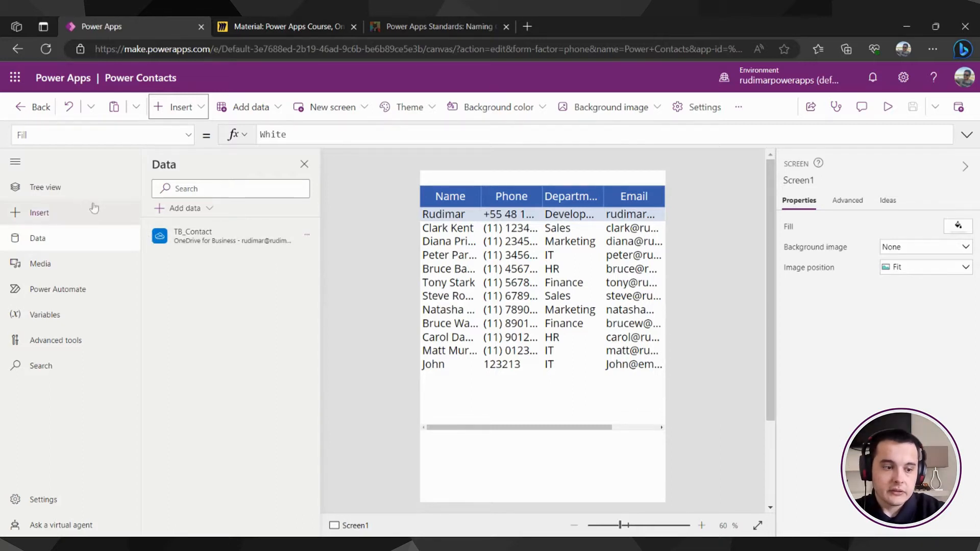
Add a new Blank screen, Screen2, from the Tree view's screen templates
click(45, 187)
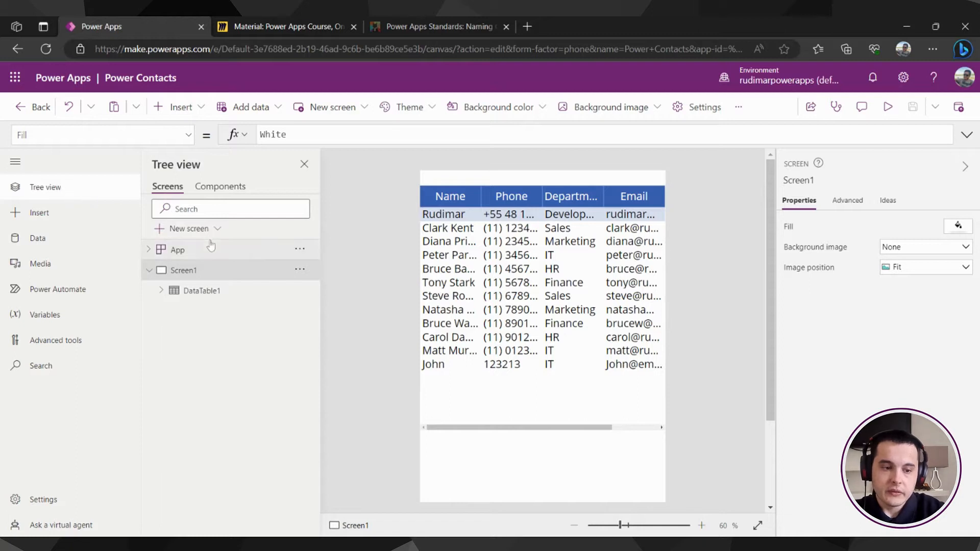
click(188, 229)
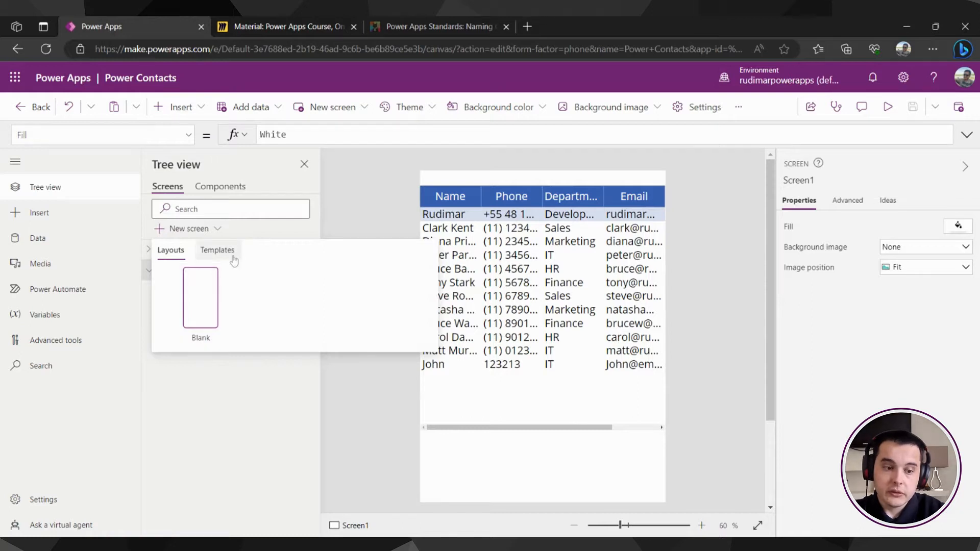
click(218, 250)
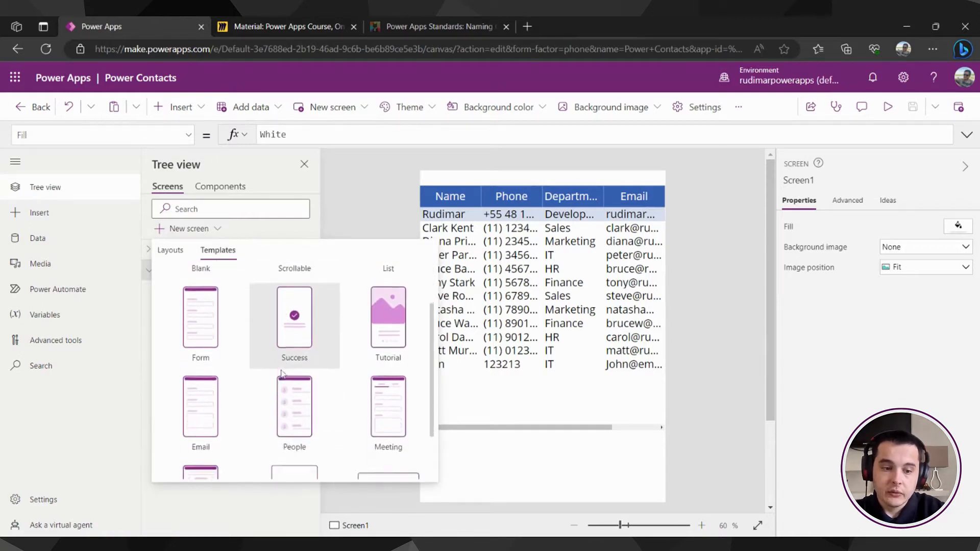
scroll(down, 3)
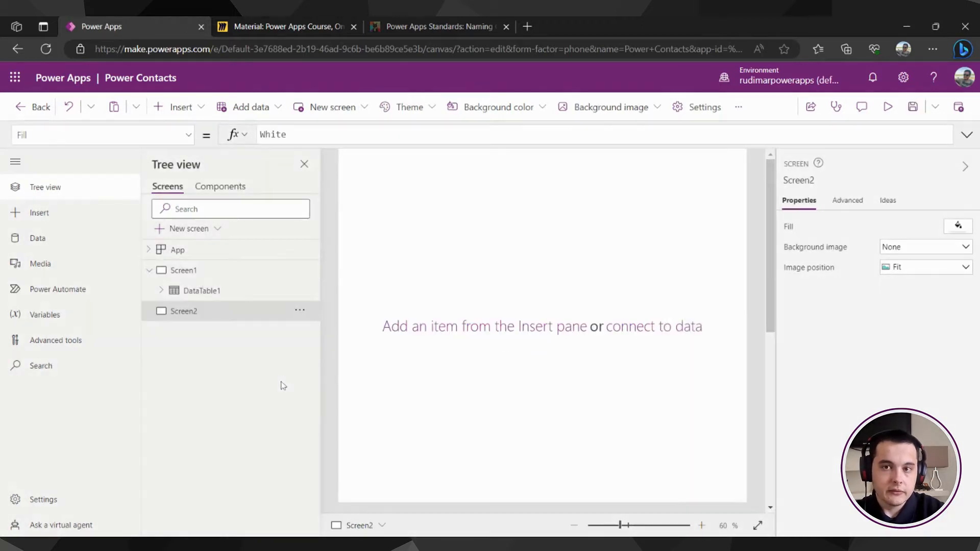
mouse_move(224, 332)
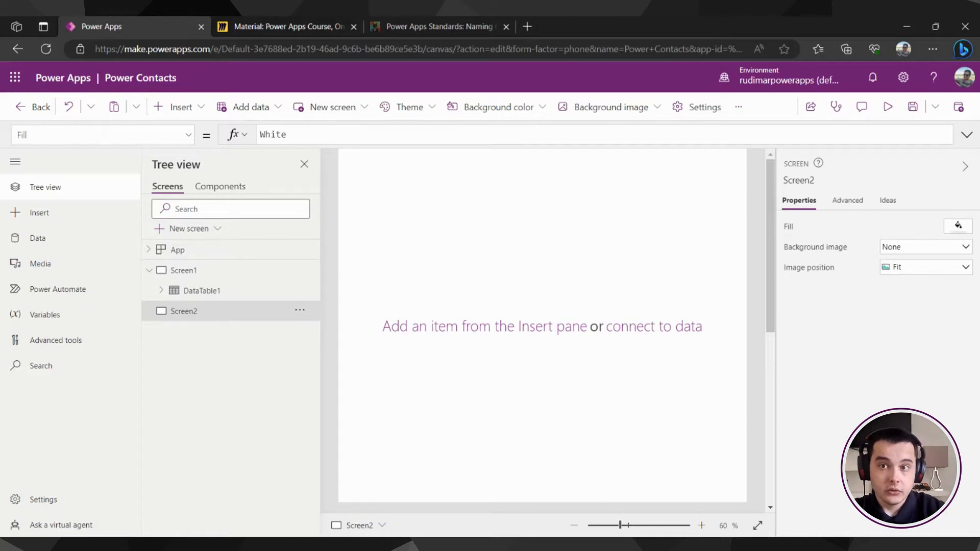
Rename Screen2 to 'Loading Screen' in the Properties pane
double_click(184, 311)
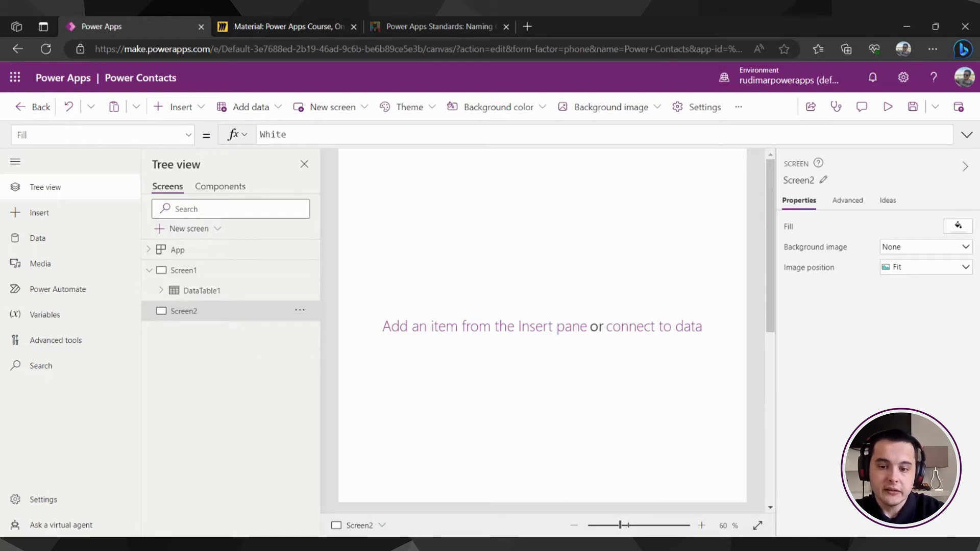
click(824, 180)
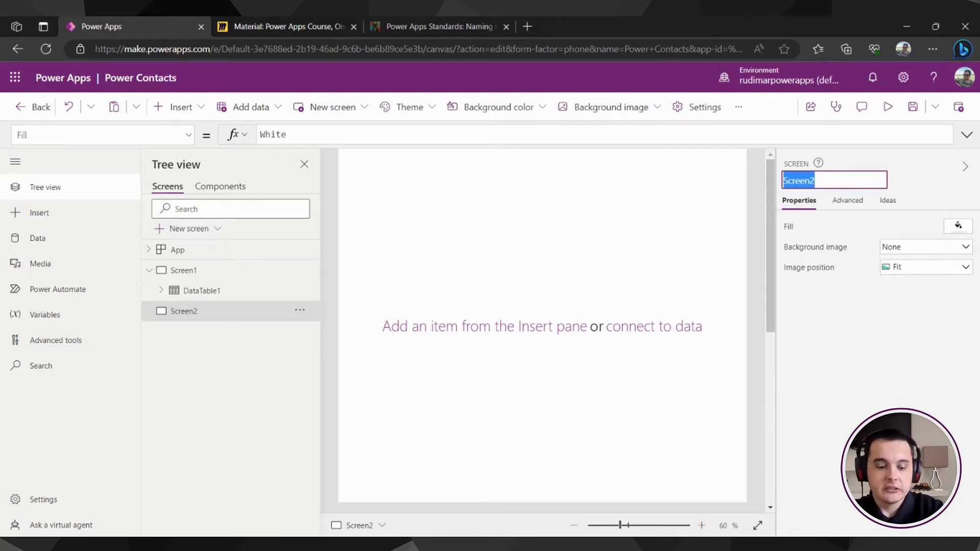
text(Loading)
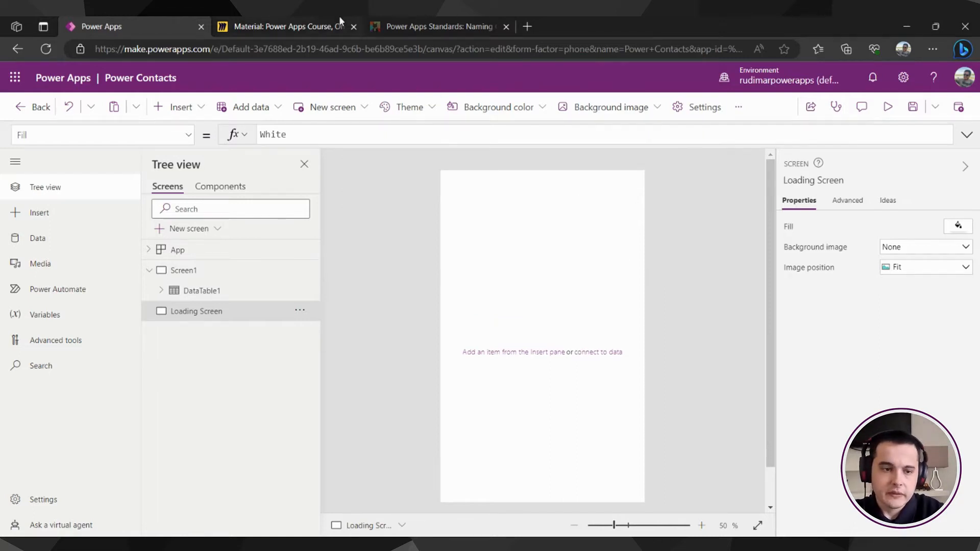
click(285, 27)
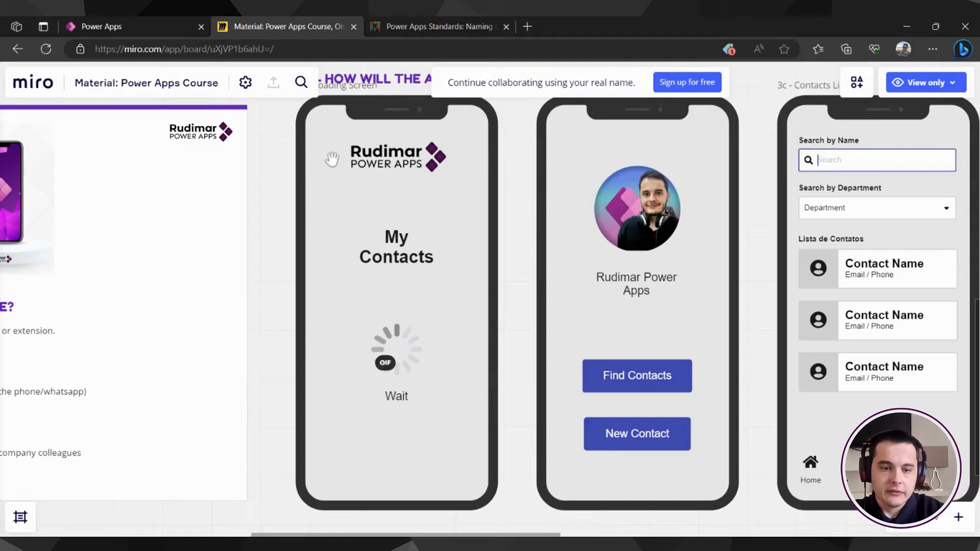
mouse_move(423, 296)
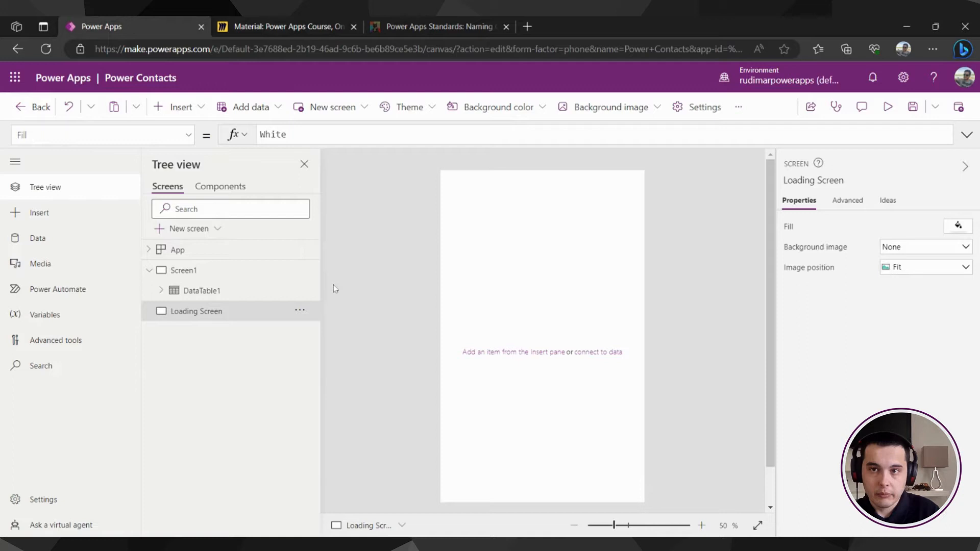
Upload the rudimar_powerapps_logo image into the app's media library
click(40, 264)
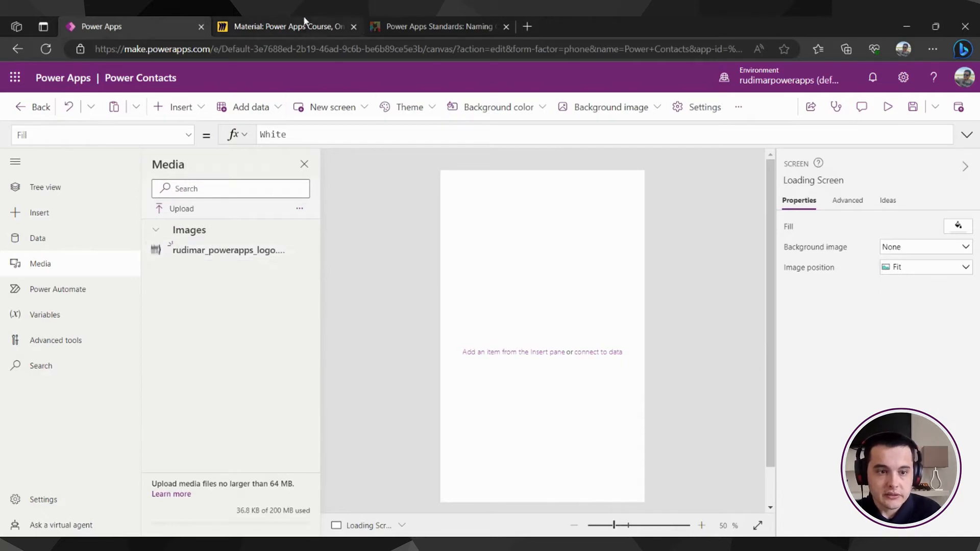
click(284, 27)
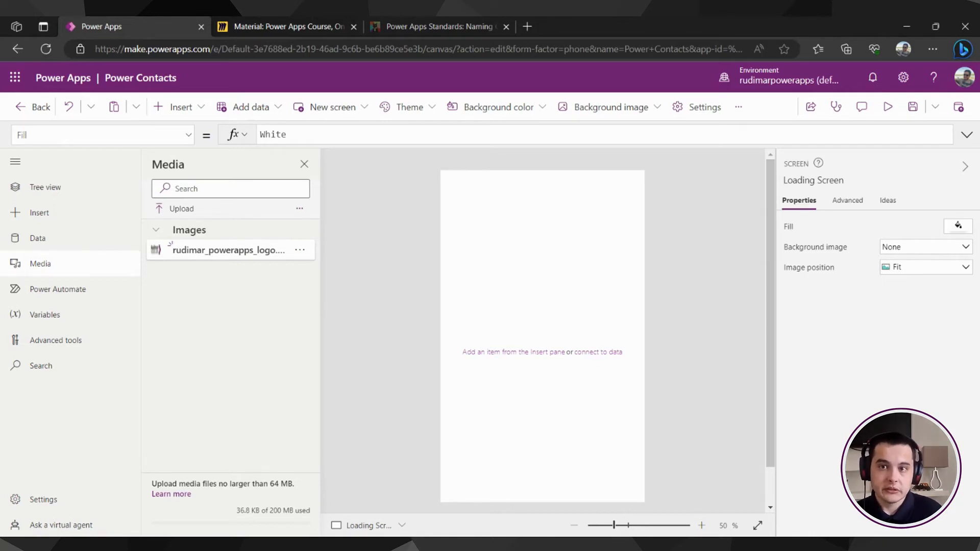
mouse_move(233, 253)
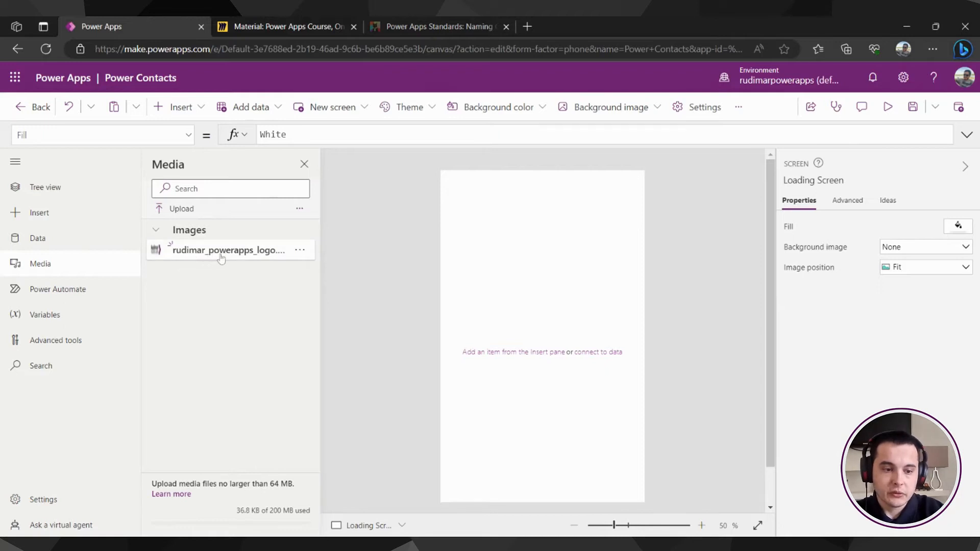
mouse_move(258, 258)
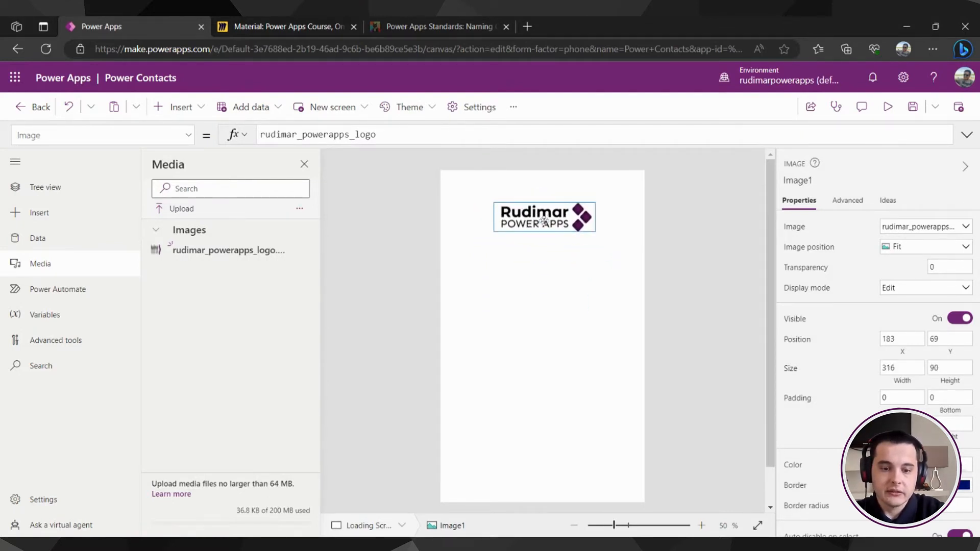
Centre the Rudimar logo near the top of the Loading Screen
click(285, 27)
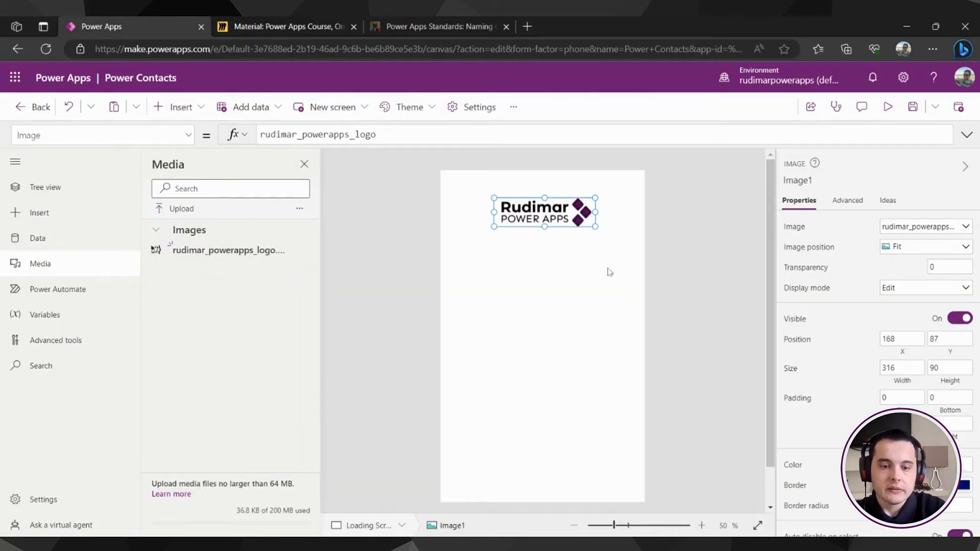
click(595, 310)
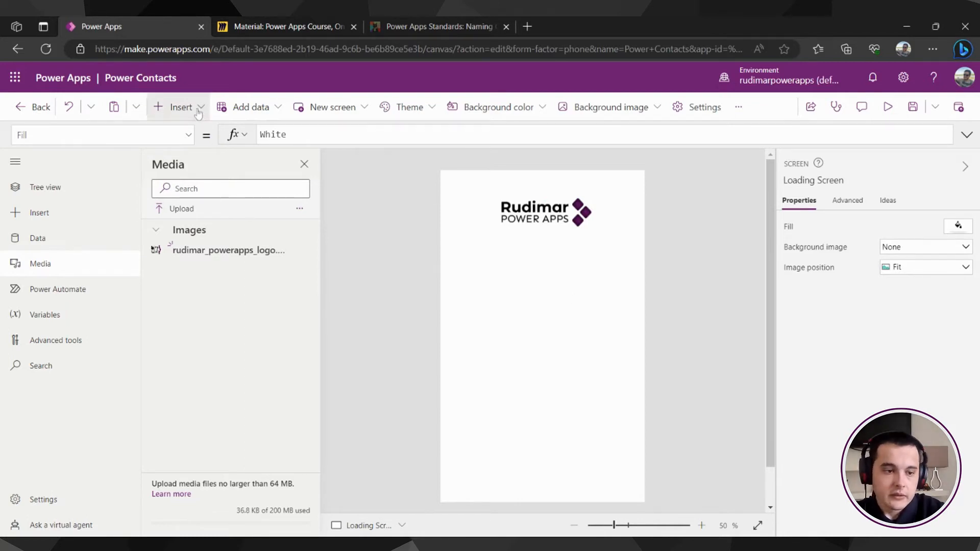
Add a 'Power Contacts' title label below the logo with font size 35, bold and centred
click(181, 106)
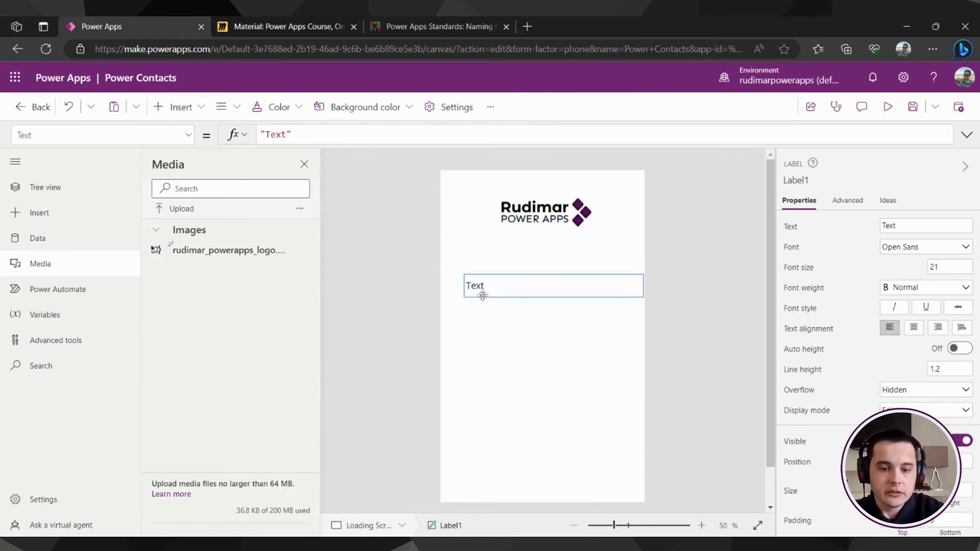
drag(481, 286, 481, 309)
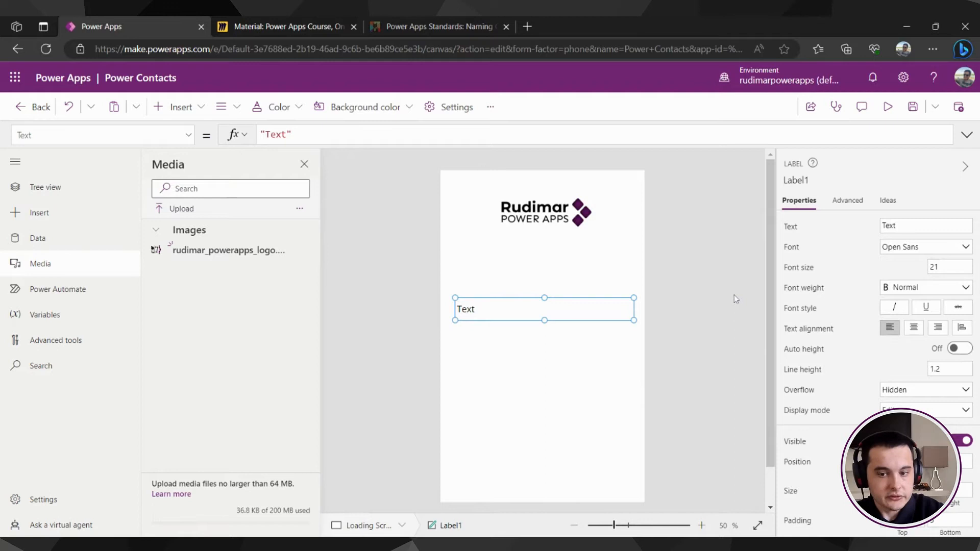
click(949, 266)
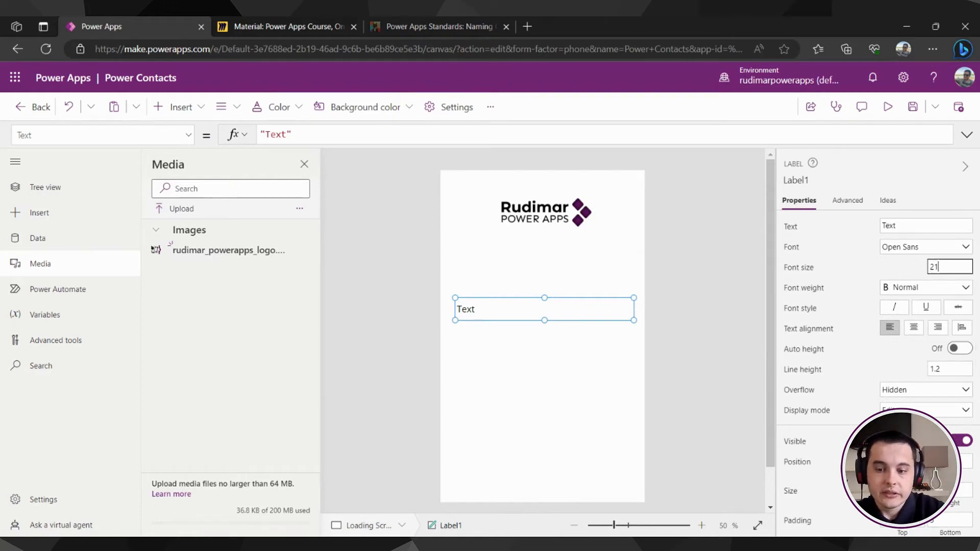
text(3)
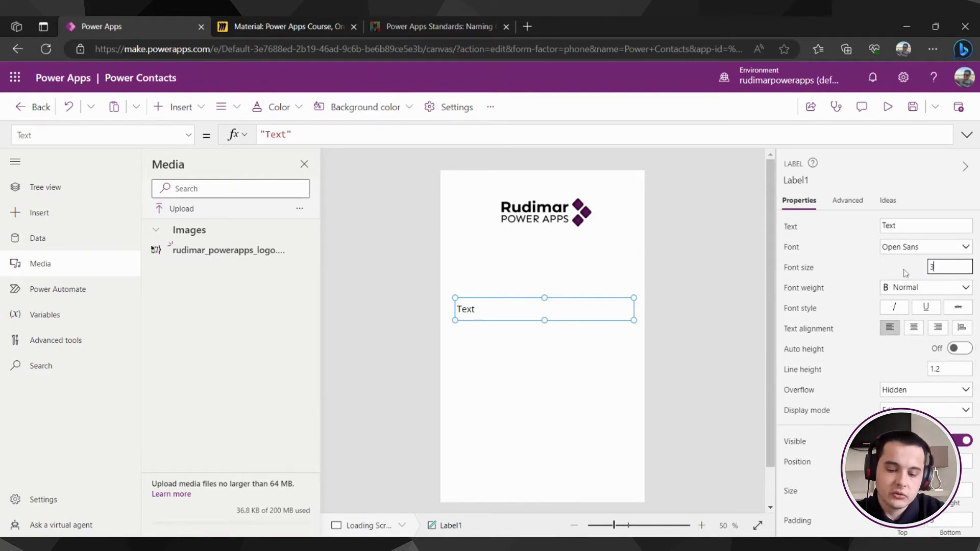
text(35)
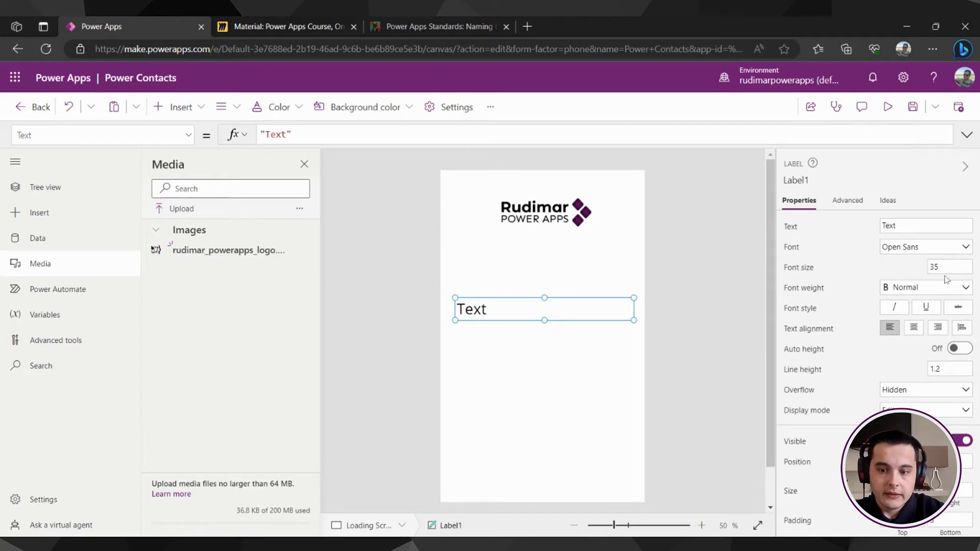
click(913, 328)
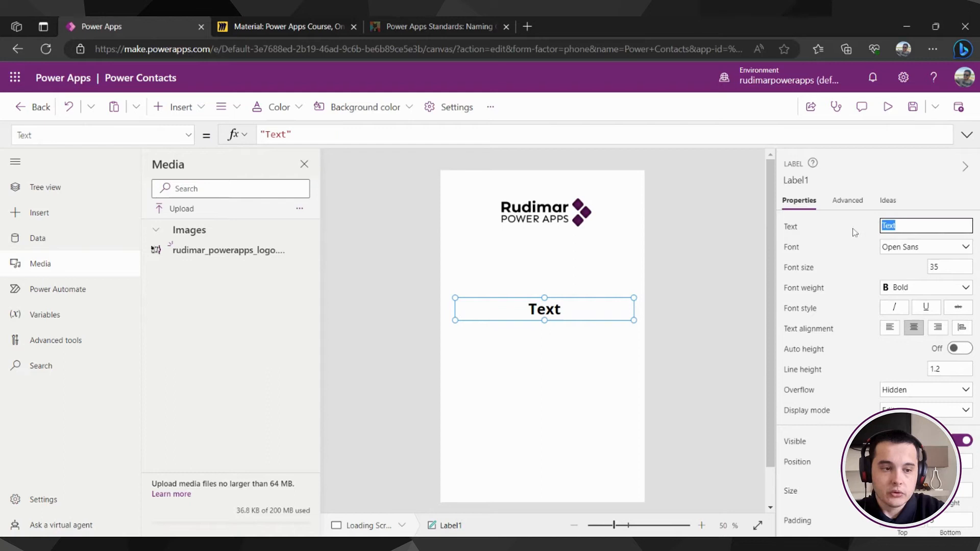
text(Power Contacts)
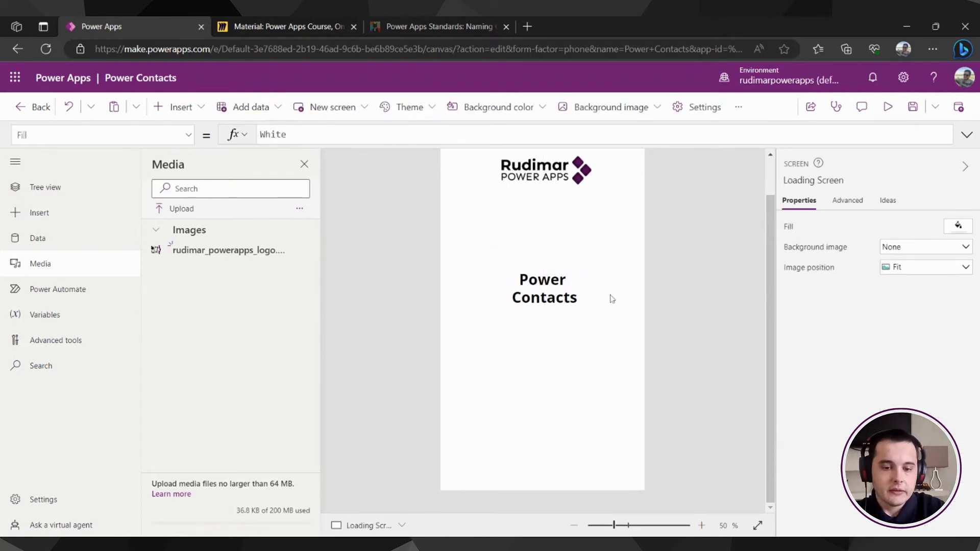
mouse_move(547, 388)
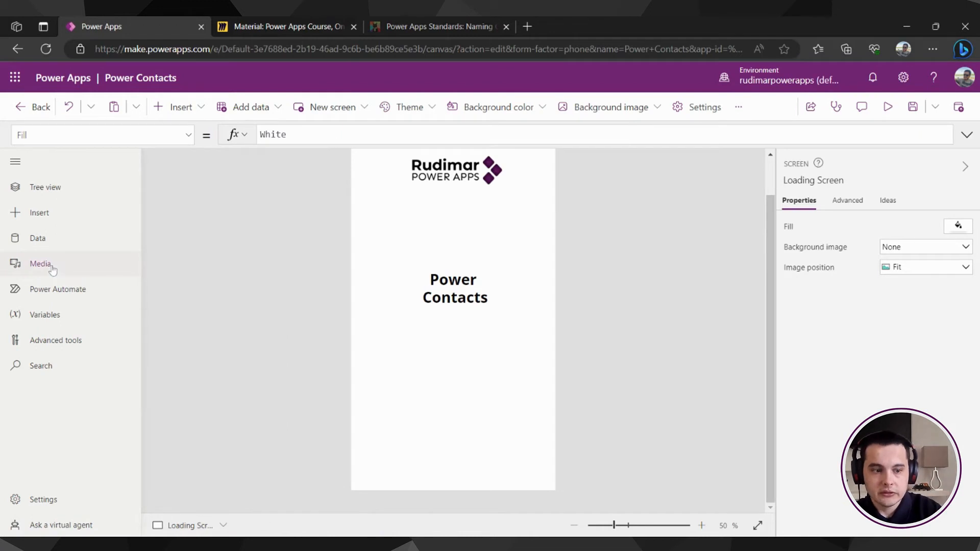
click(40, 263)
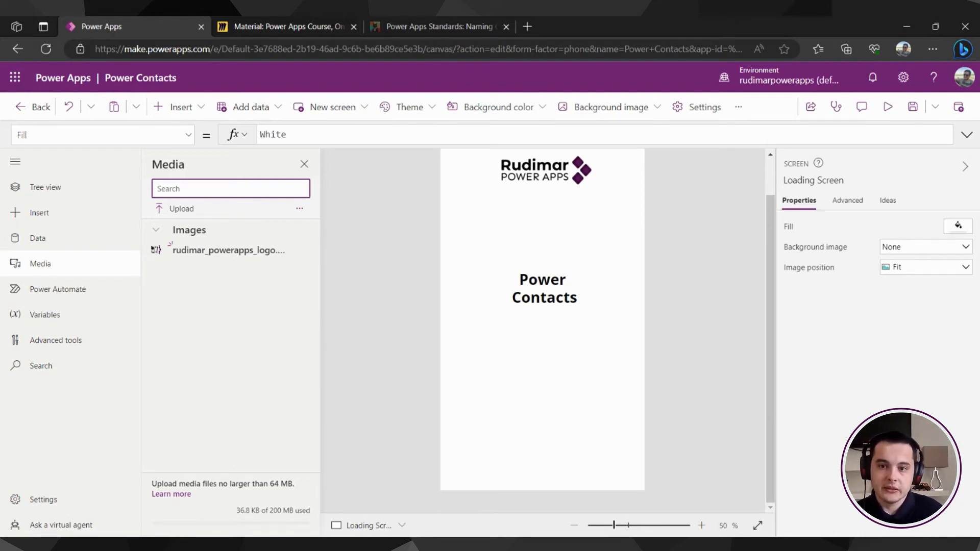
Bring up the Insert menu of controls over the Loading Screen
click(180, 106)
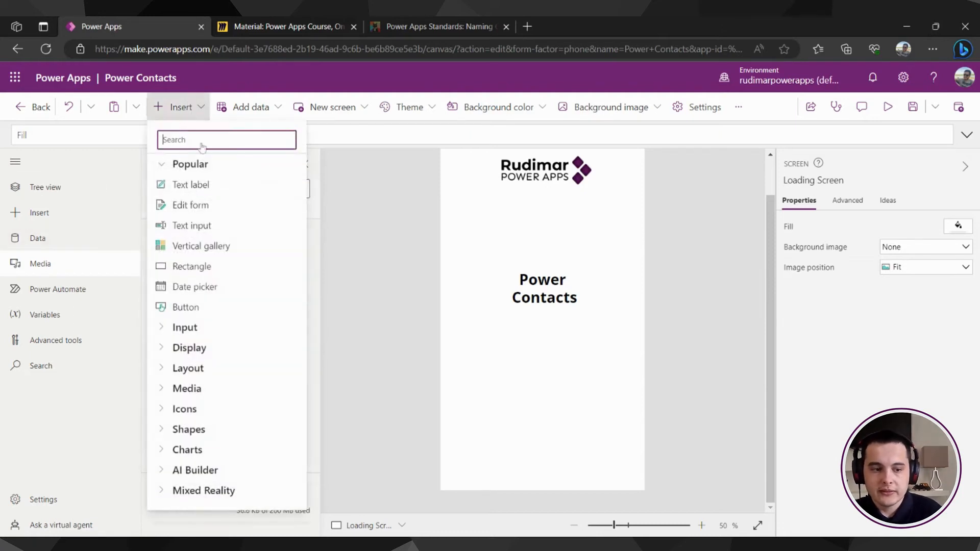
mouse_move(237, 410)
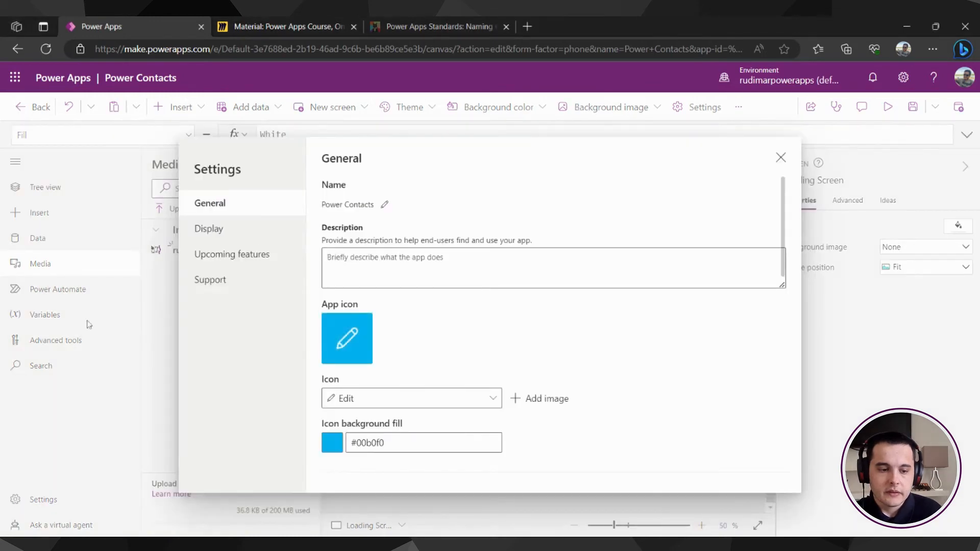
Switch on 'Try out the modern controls' under Upcoming features > Preview and close Settings
click(232, 254)
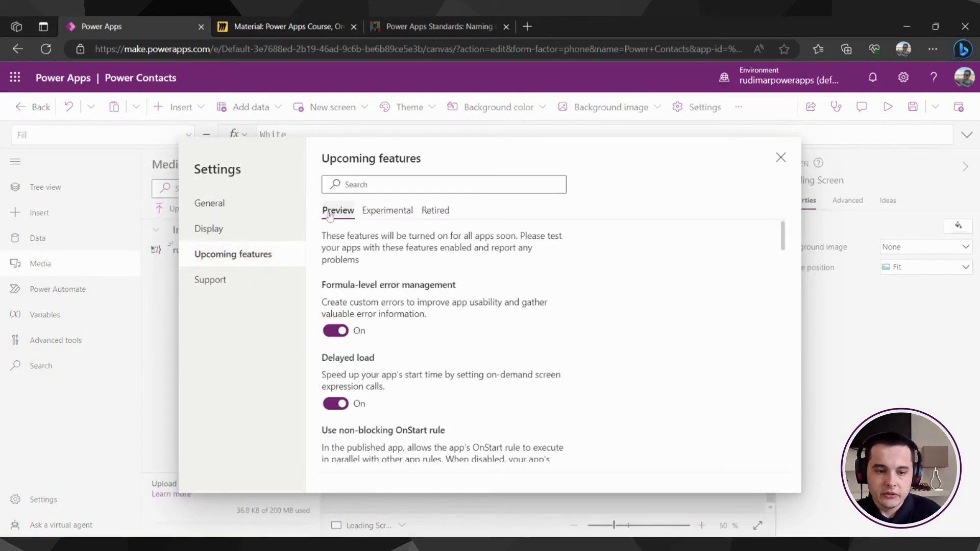
scroll(down, 3)
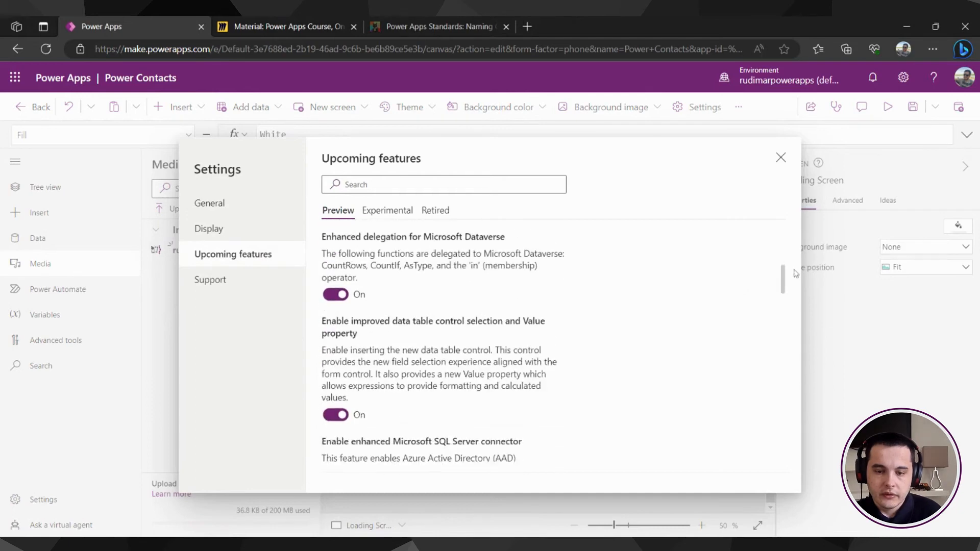
scroll(down, 3)
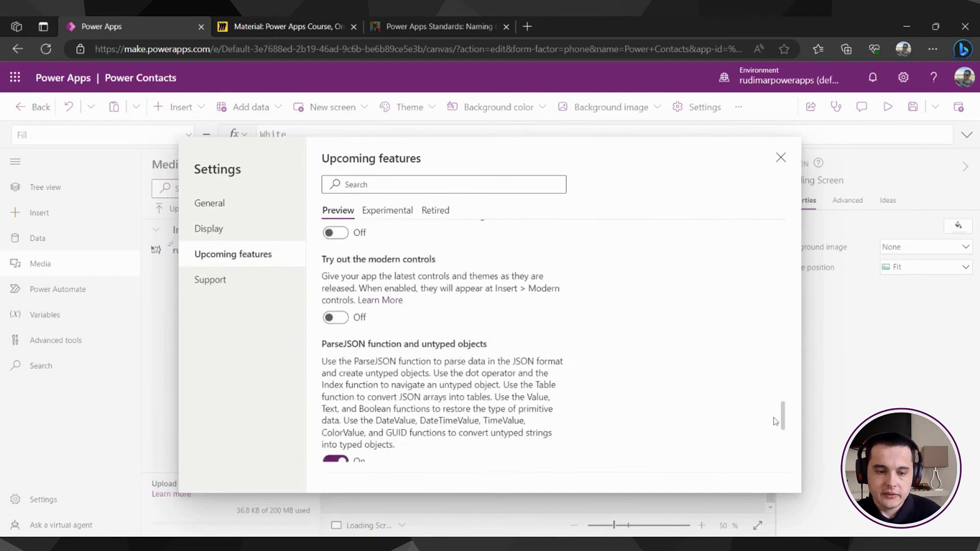
scroll(down, 3)
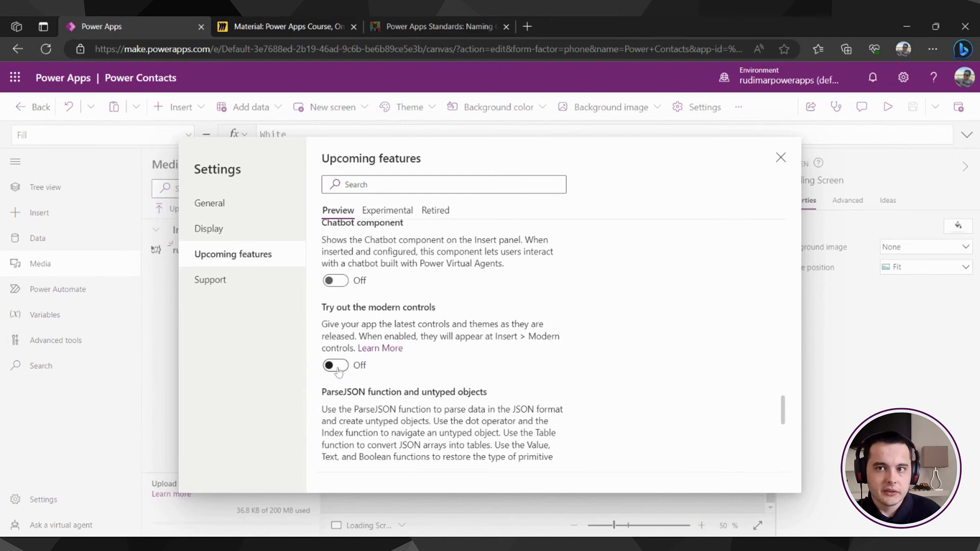
click(335, 365)
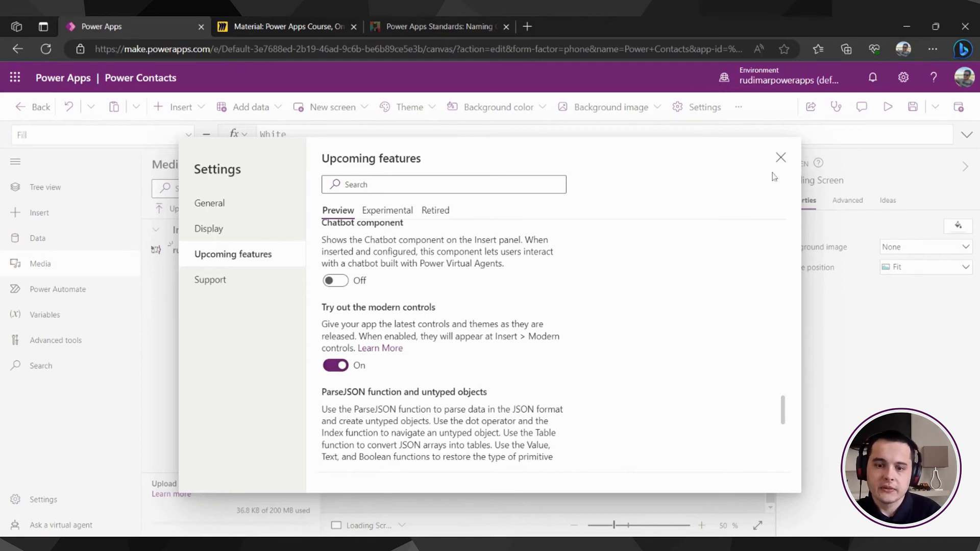
click(781, 157)
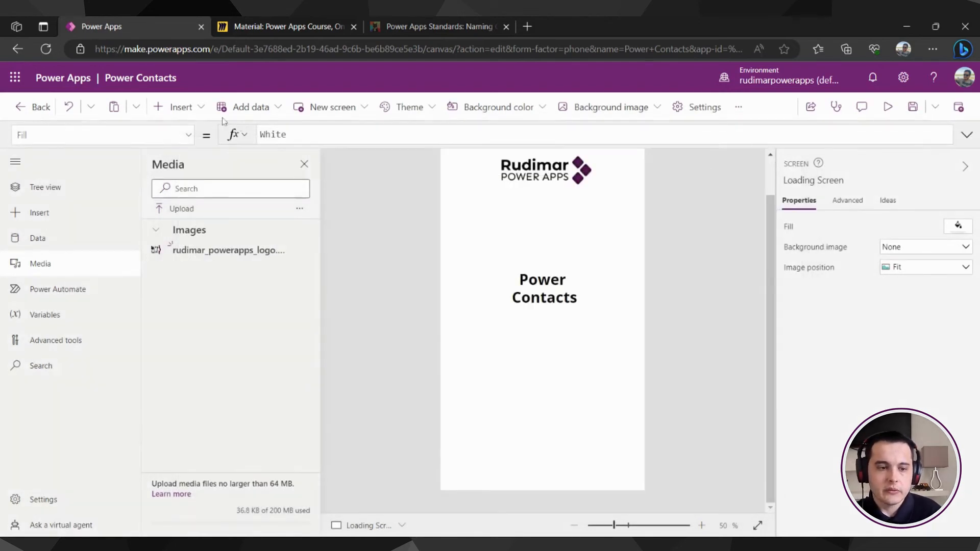
Bring up the Insert menu's Modern tab listing the Spinner and other preview controls
click(181, 106)
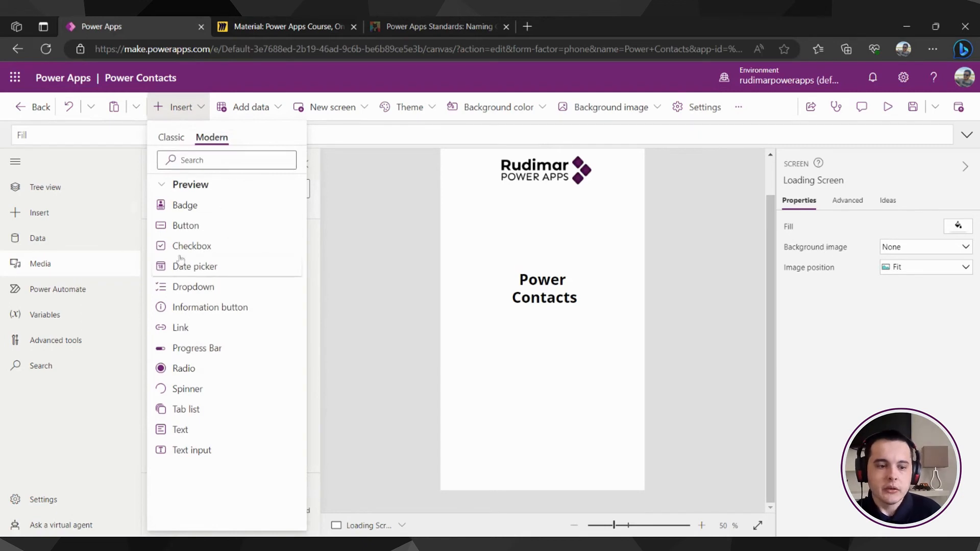
mouse_move(196, 313)
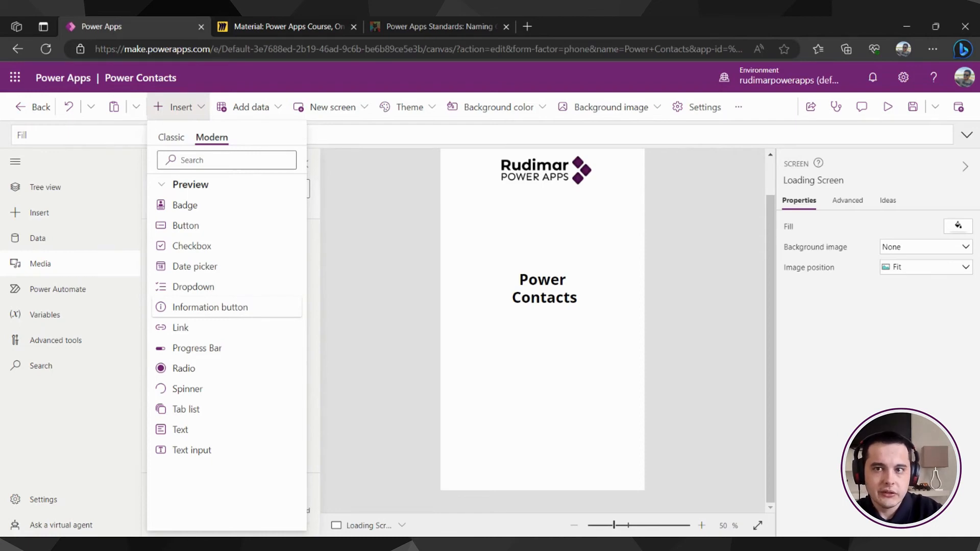
mouse_move(260, 365)
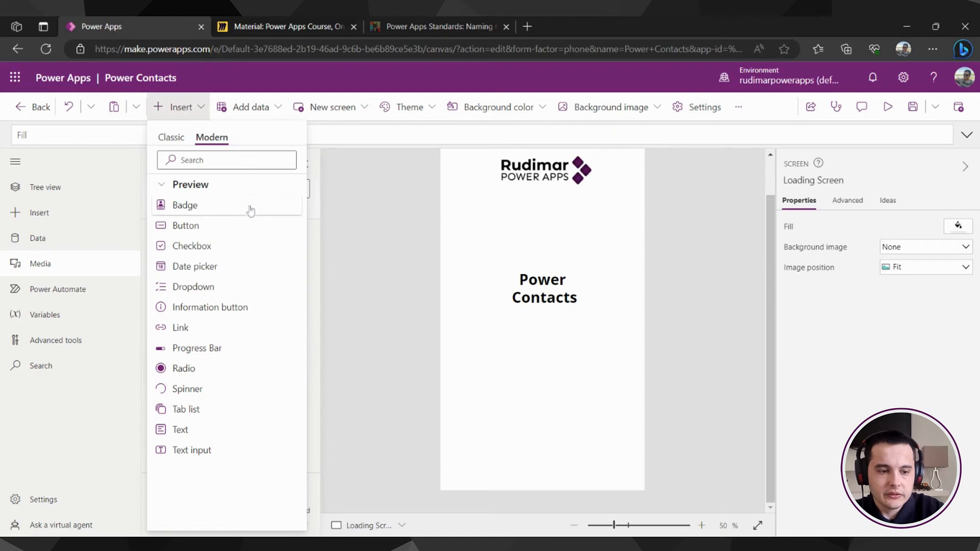
mouse_move(190, 397)
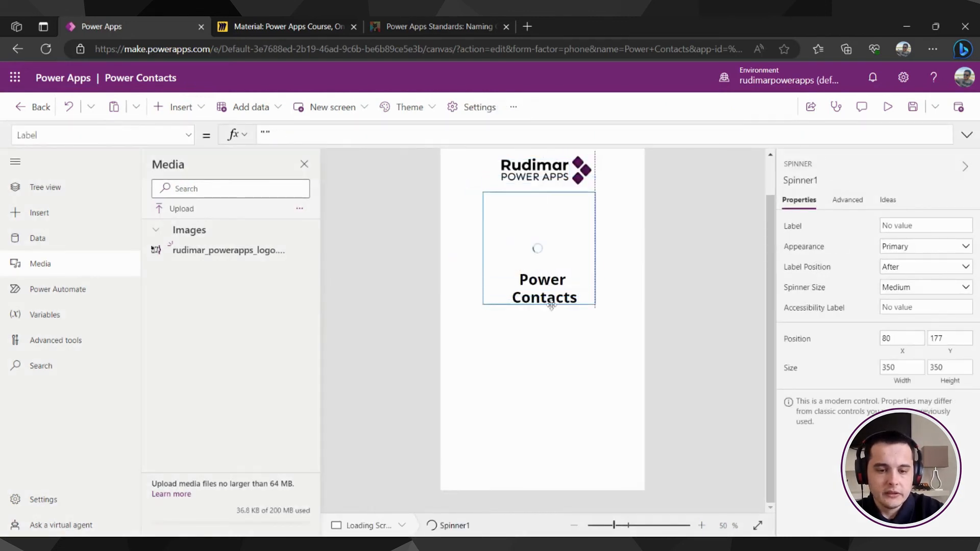
Drag the spinner beneath the Power Contacts title and label it 'Loading data'
drag(538, 248, 544, 399)
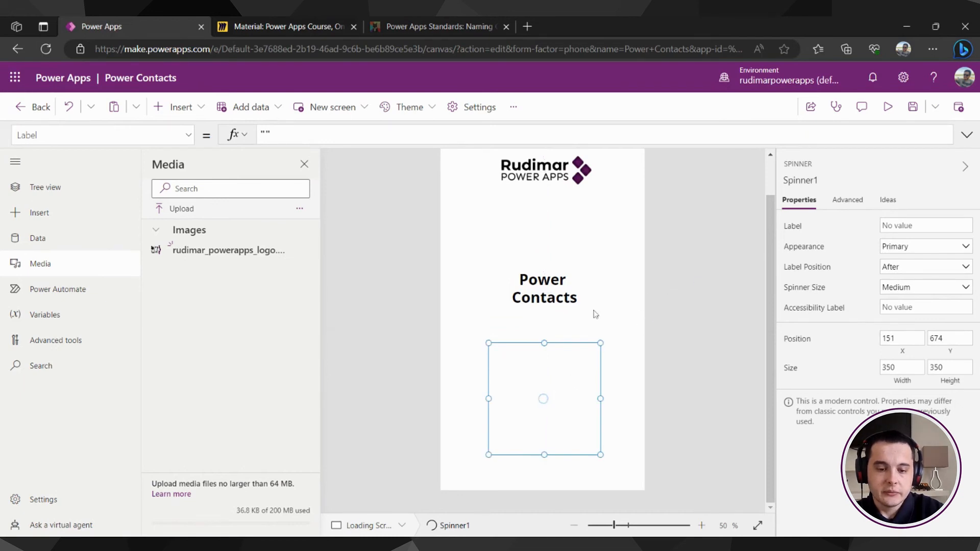
click(926, 226)
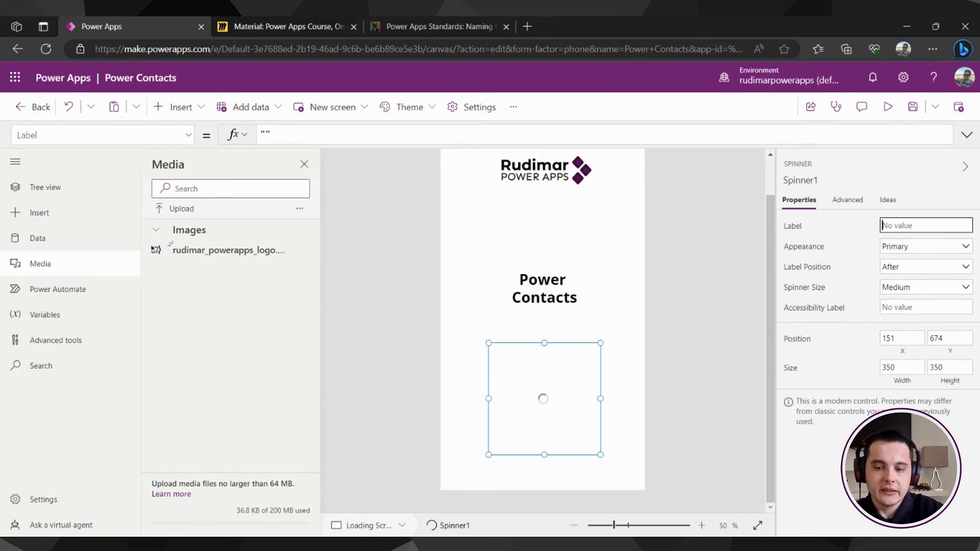
click(286, 27)
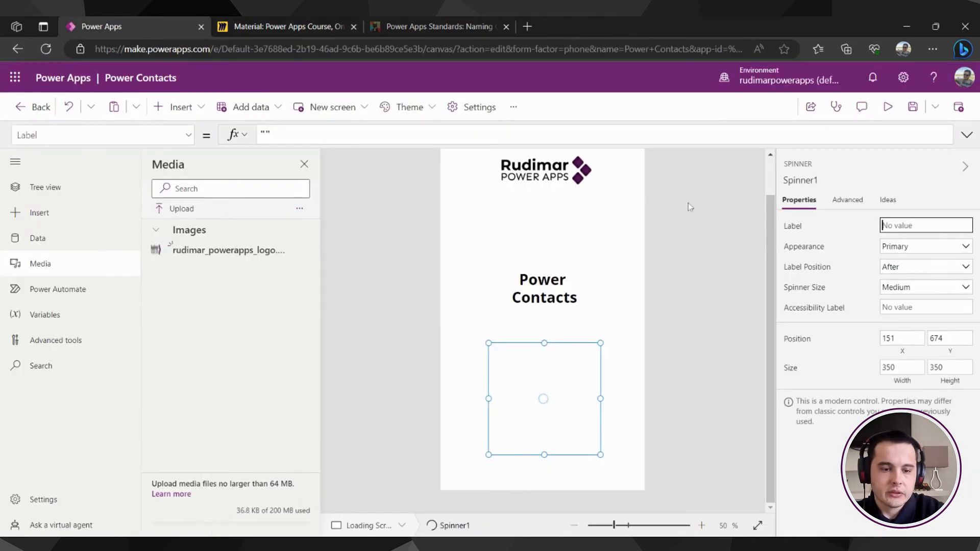
text(Loading data)
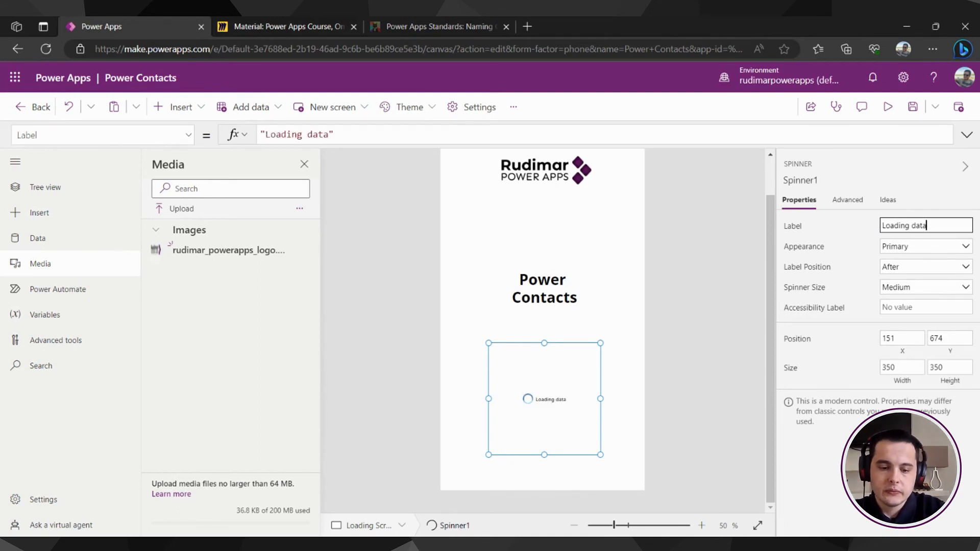
Try the Inverted appearance, keep Primary, and position the label Below the spinner
click(926, 246)
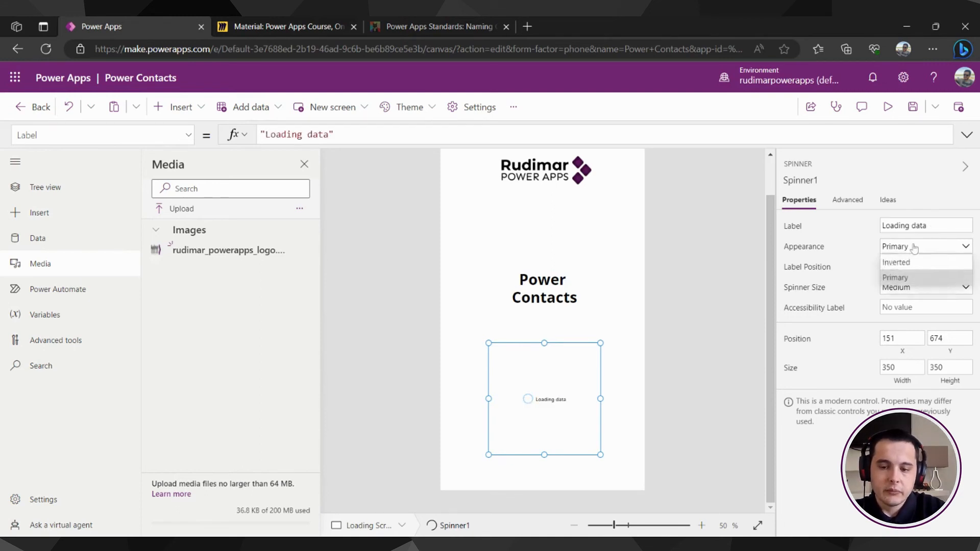
click(895, 262)
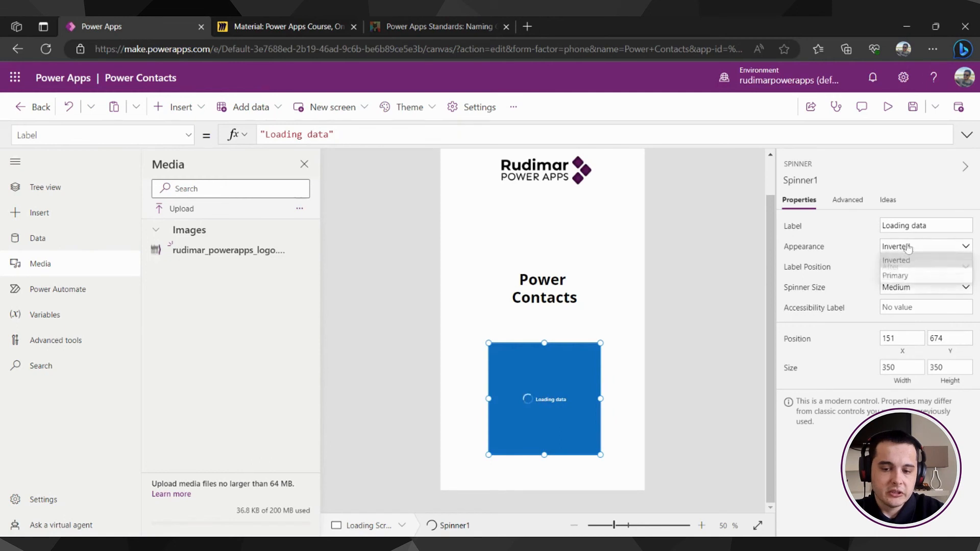
click(896, 275)
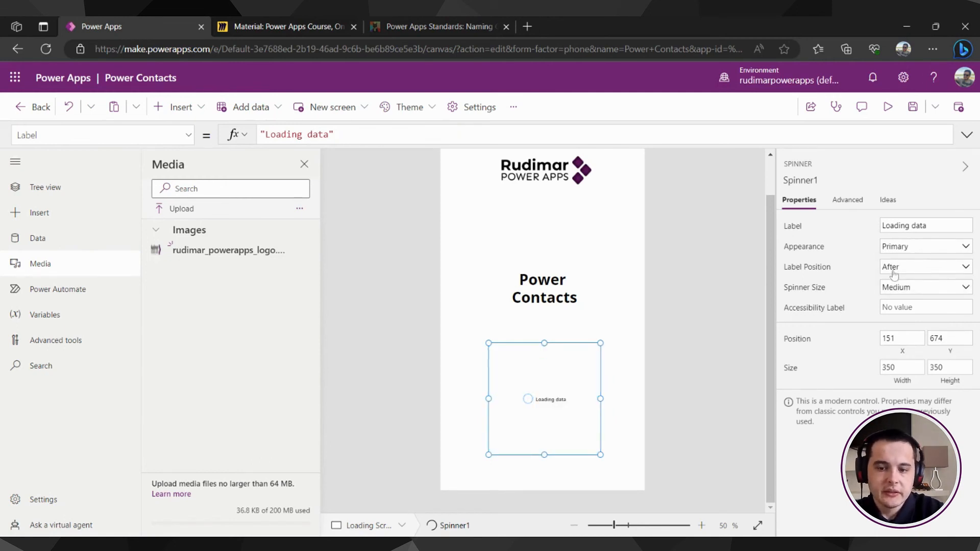
click(924, 267)
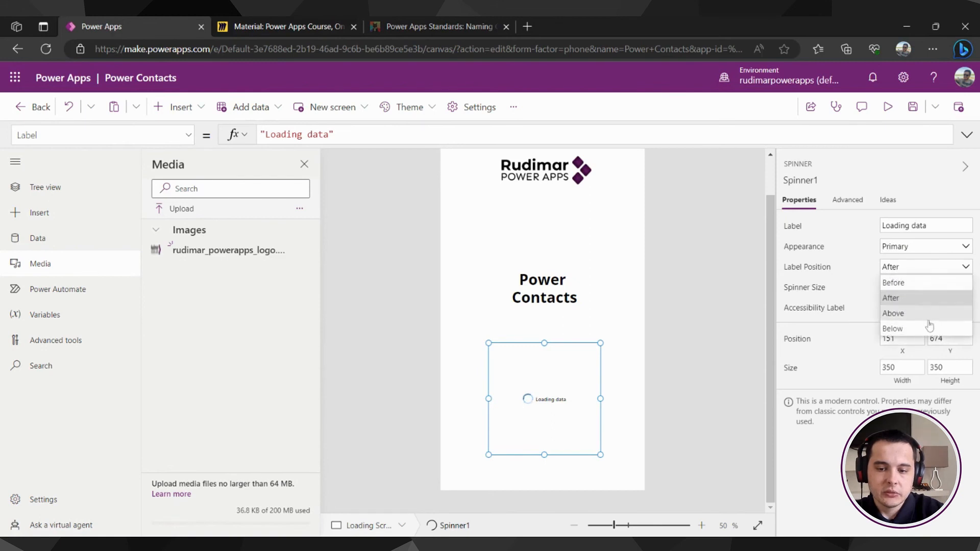
click(892, 328)
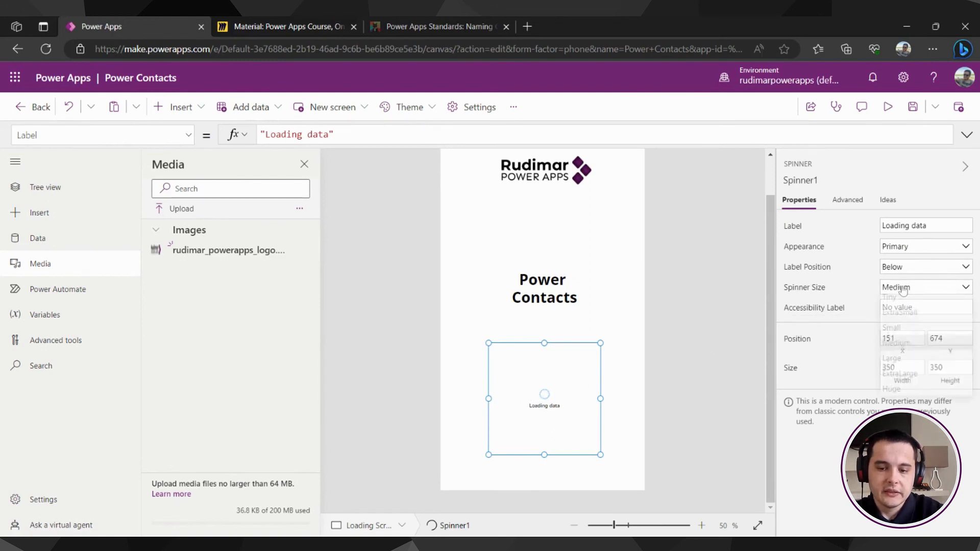
Set the spinner size to Huge and nudge it slightly lower on the screen
click(892, 389)
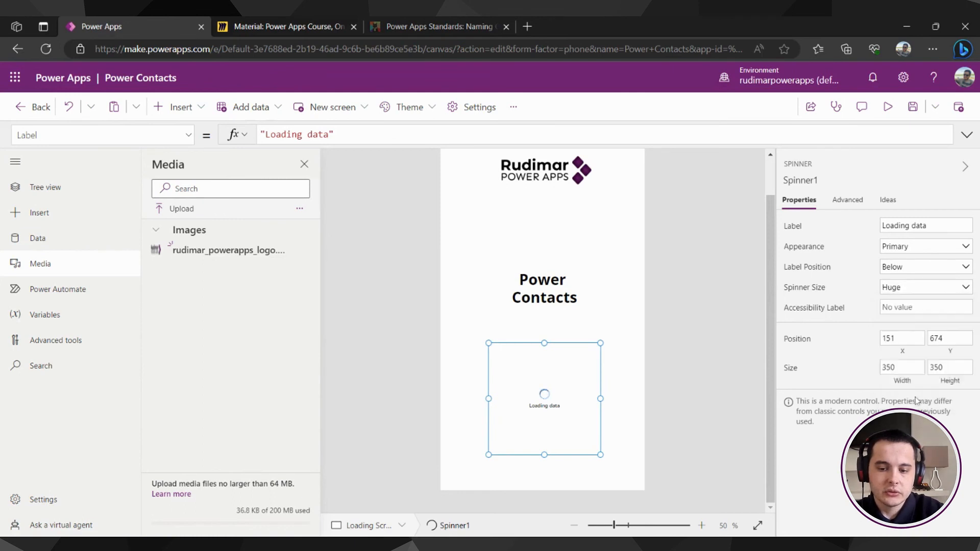
click(702, 524)
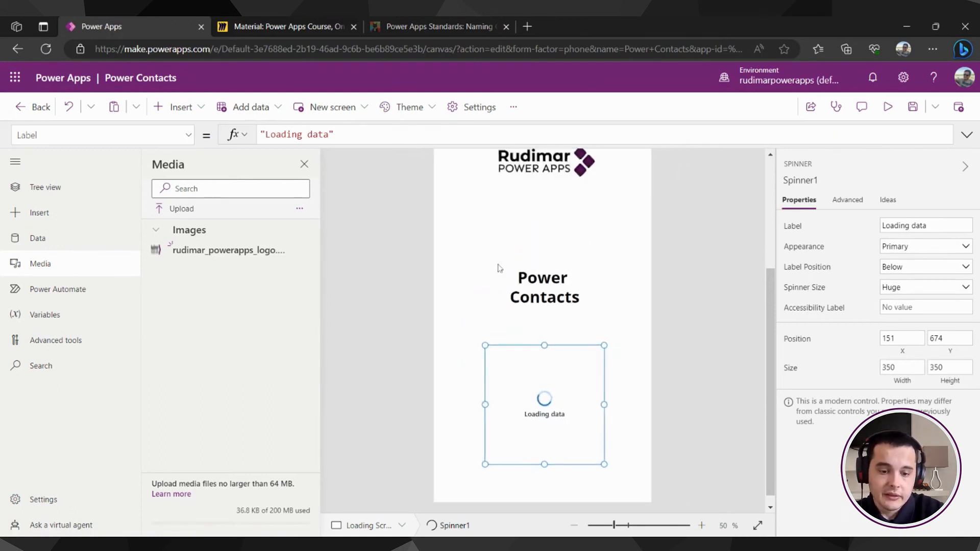
drag(544, 404, 545, 418)
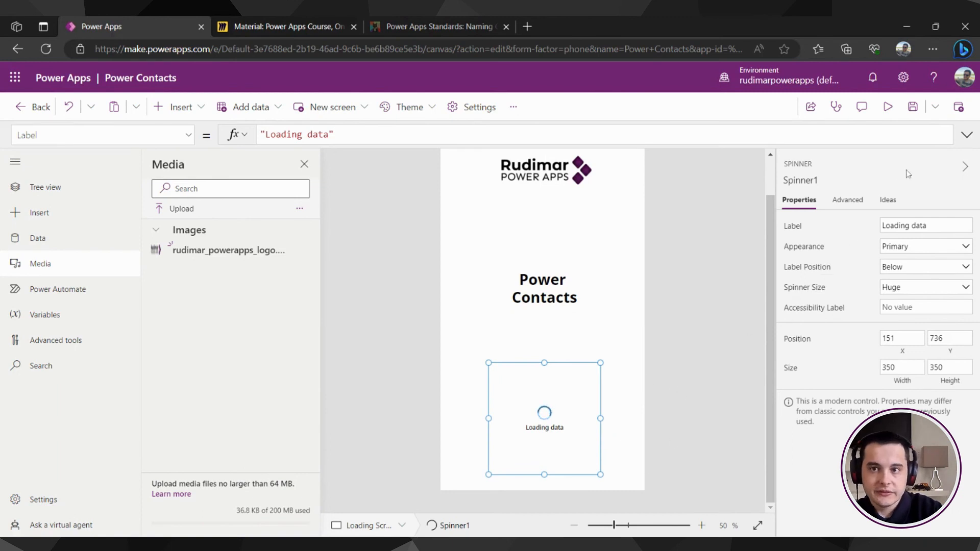
Run the app preview showing the logo, title and animated Loading data spinner
click(888, 106)
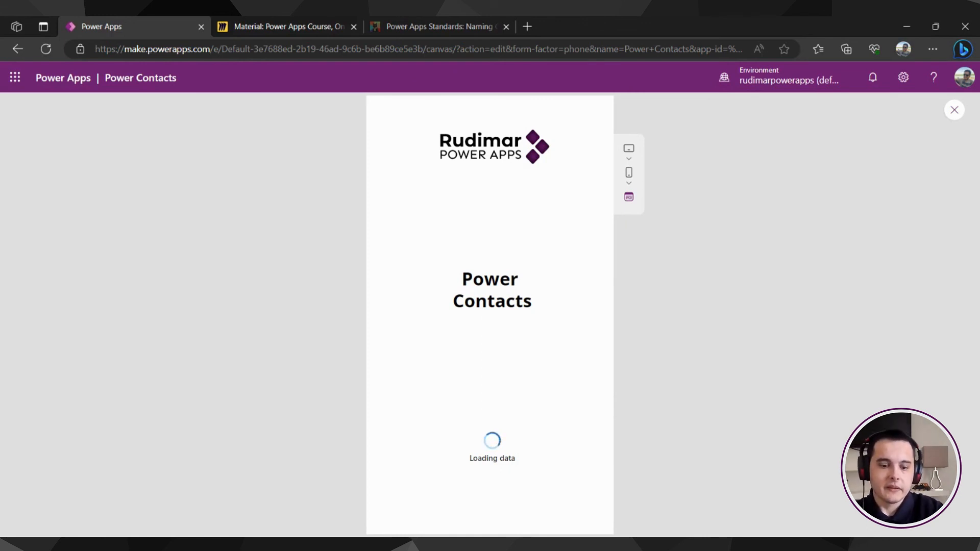
mouse_move(602, 442)
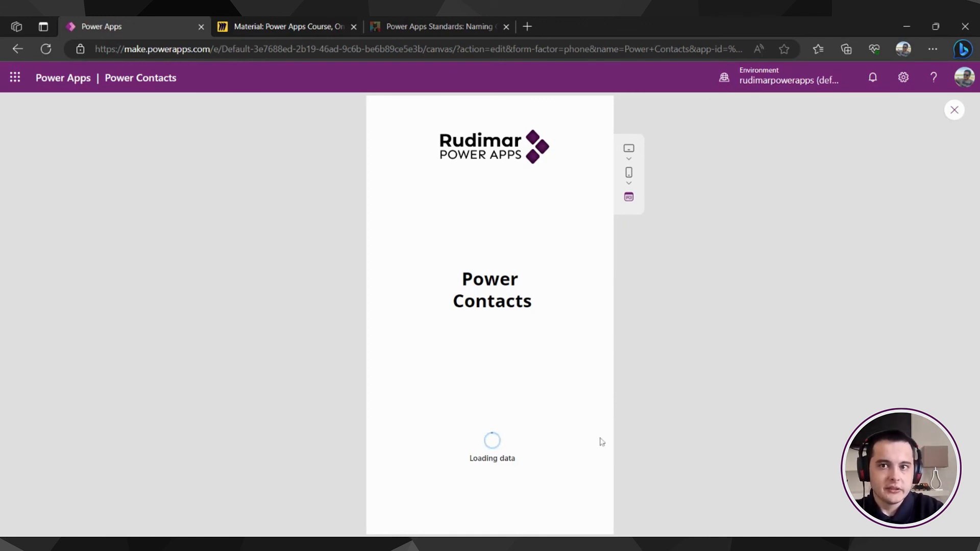